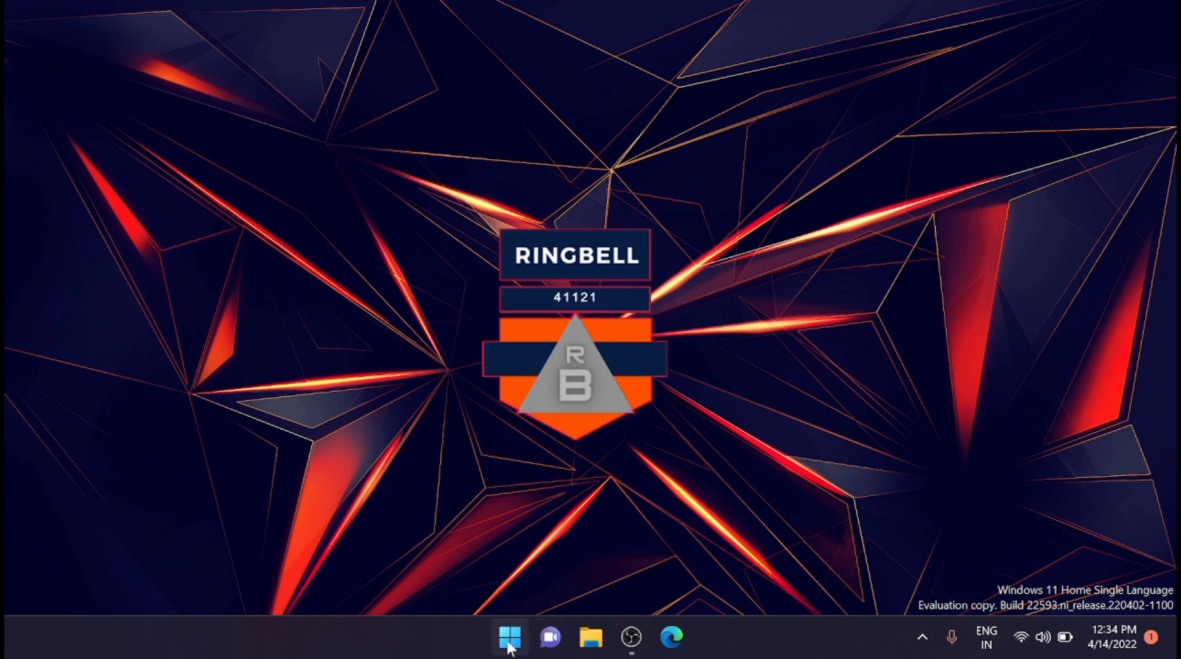
# Search the Start menu for 'command Prompt' and run it as administrator
pyautogui.click(509, 637)
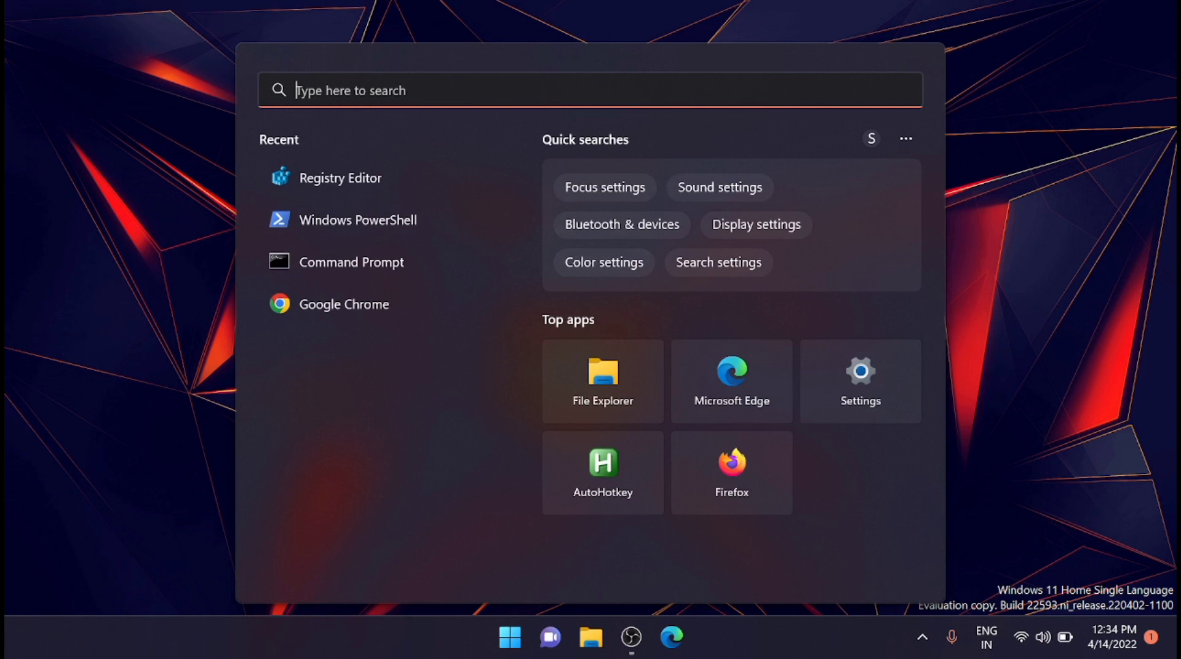
pyautogui.write('command Prompt')
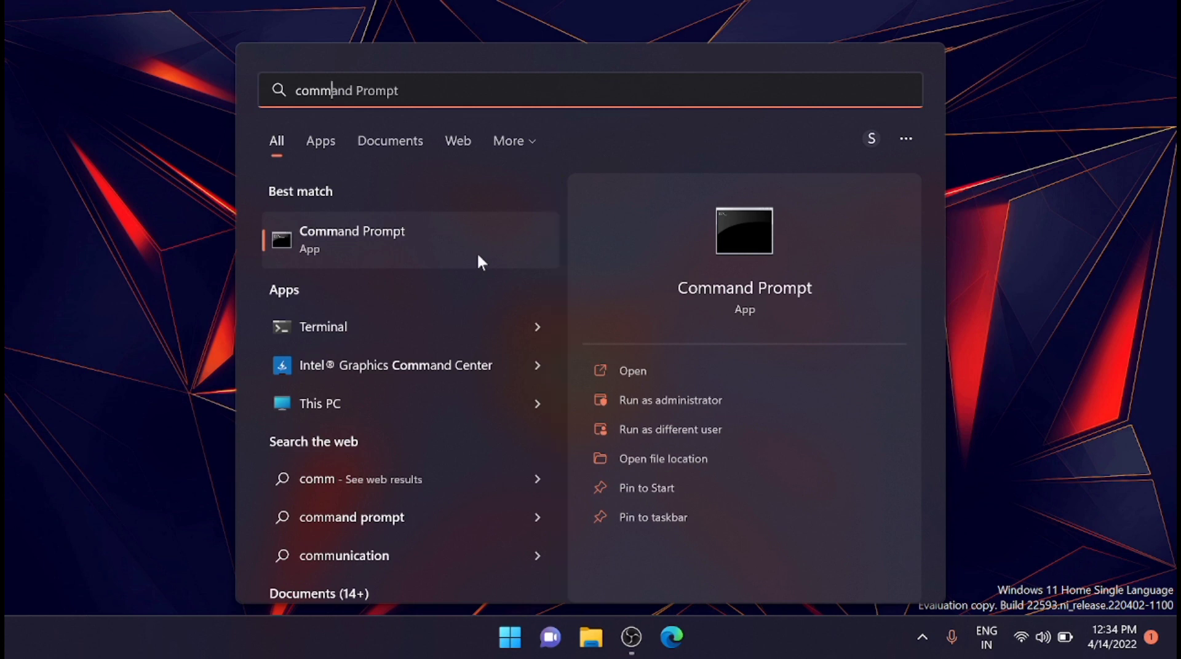
pyautogui.click(668, 401)
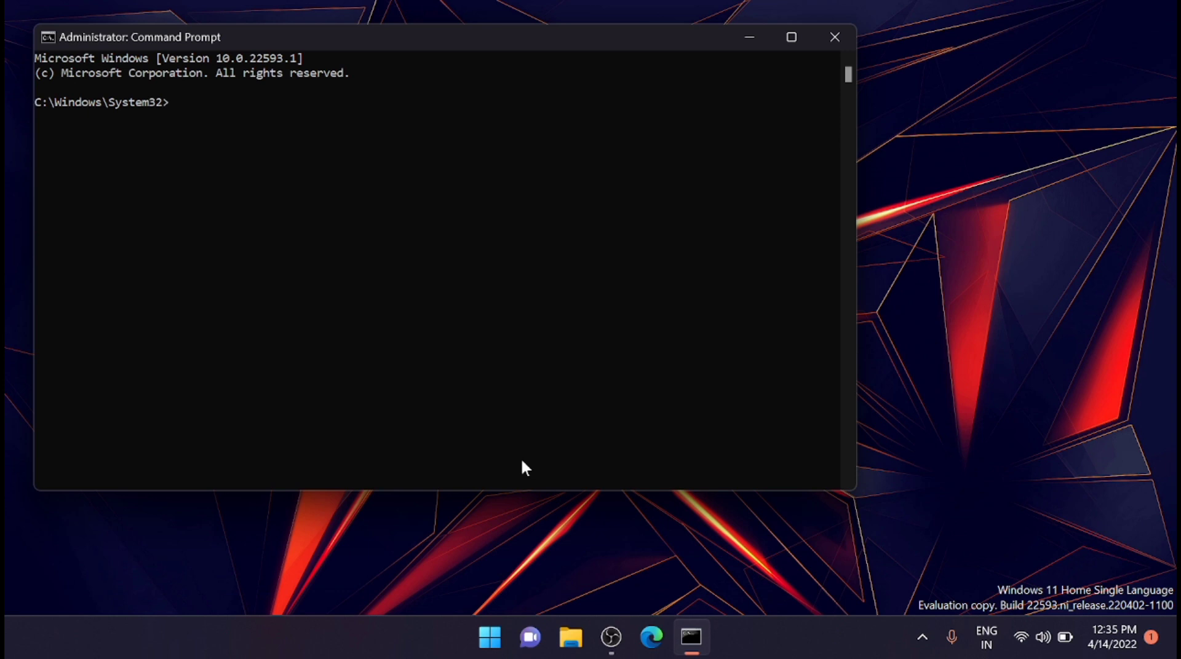
# Run 'wmic memorychip get devicelocator,serialnumber' to show DIMM 1 with serial FD8A1792
pyautogui.write('wmic memorychip get devicelocator,serialnumber')
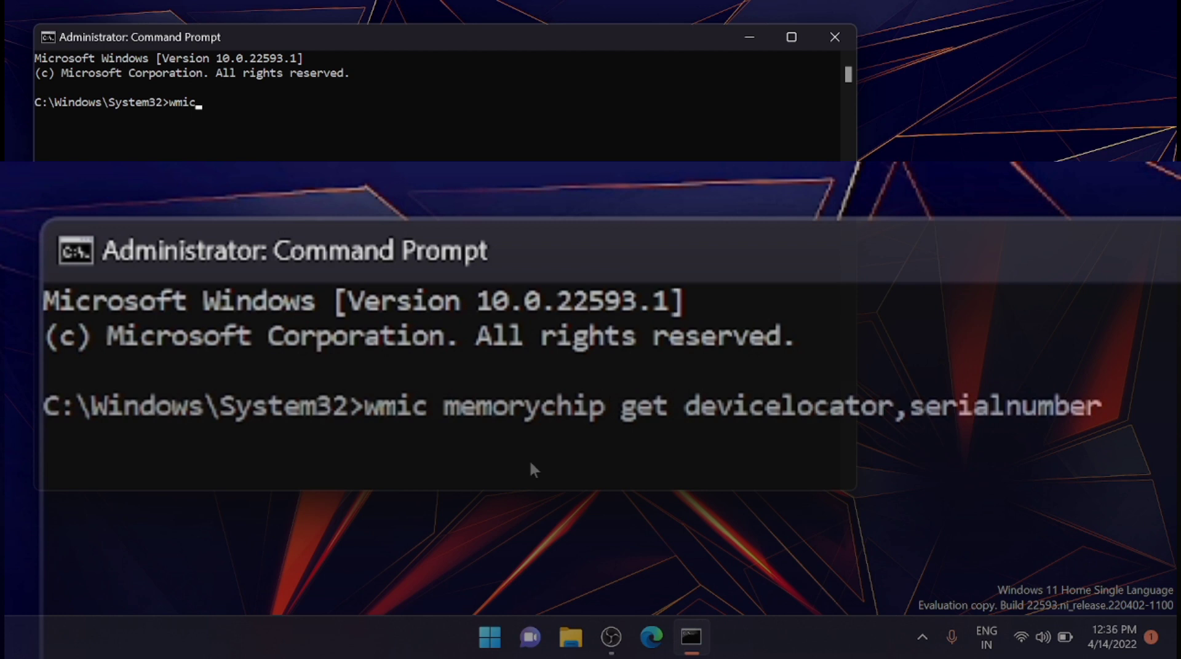
pyautogui.write('m')
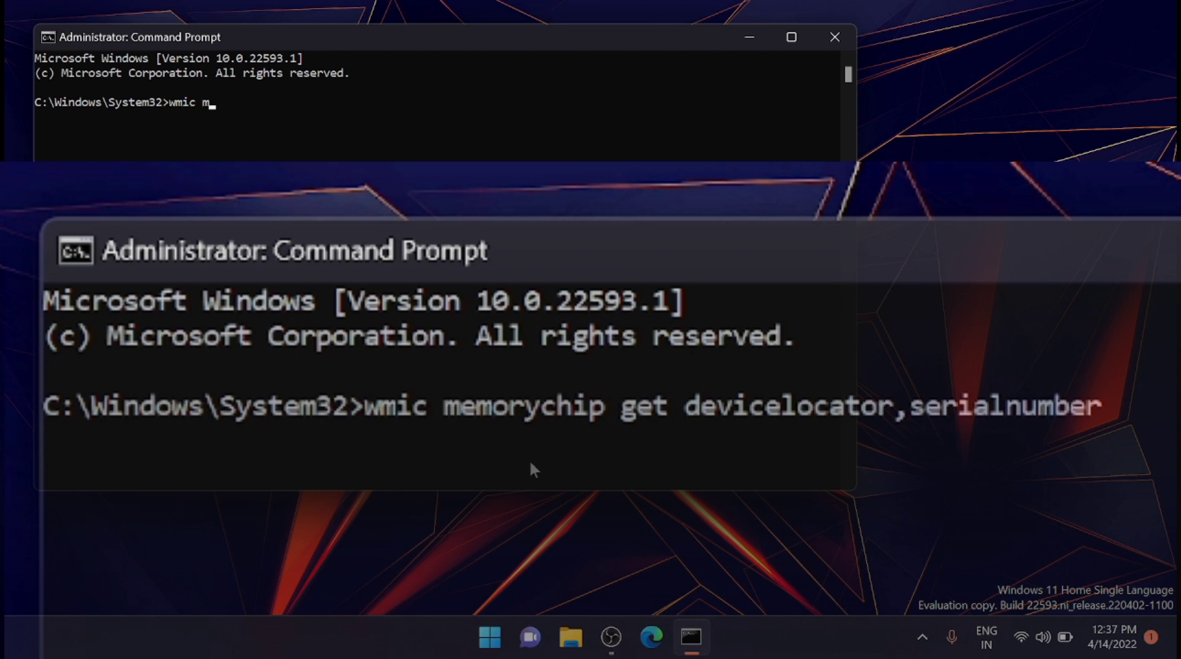
pyautogui.write('emorychip get')
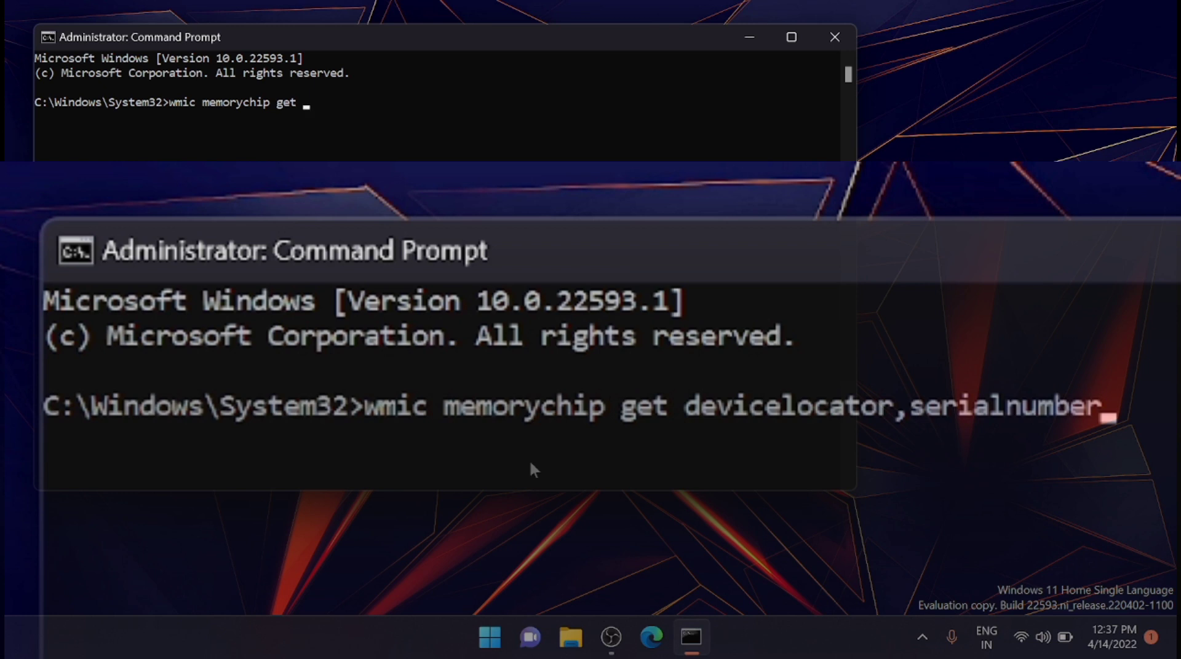
pyautogui.write('devicelocator')
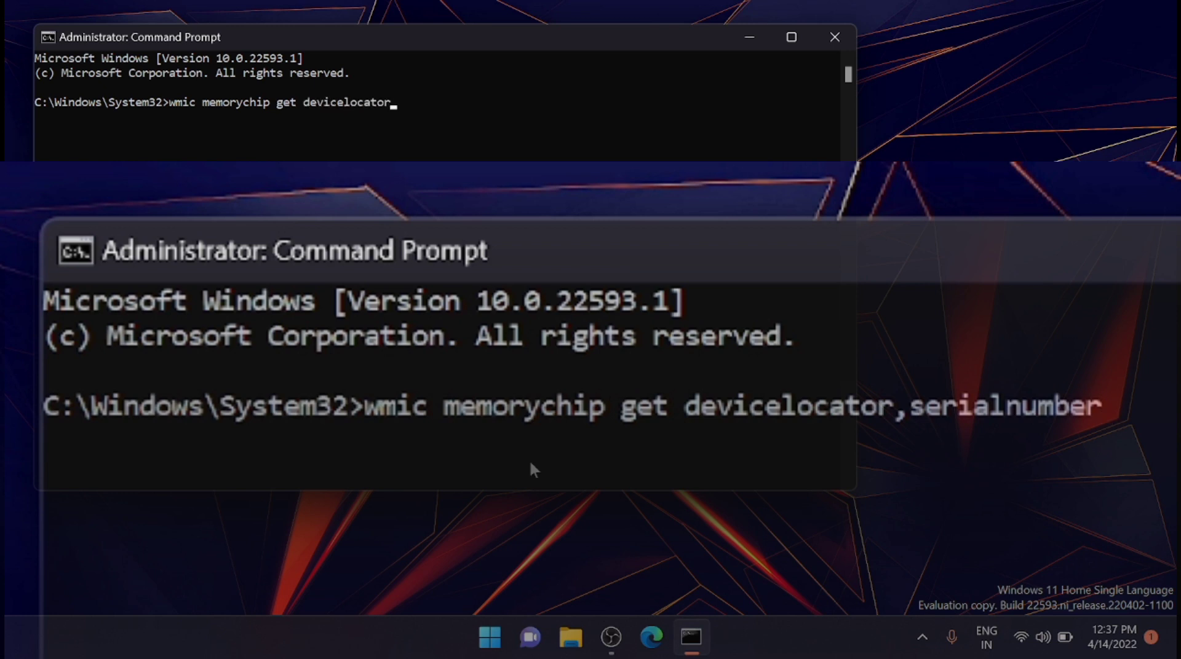
pyautogui.write(',serialnumber')
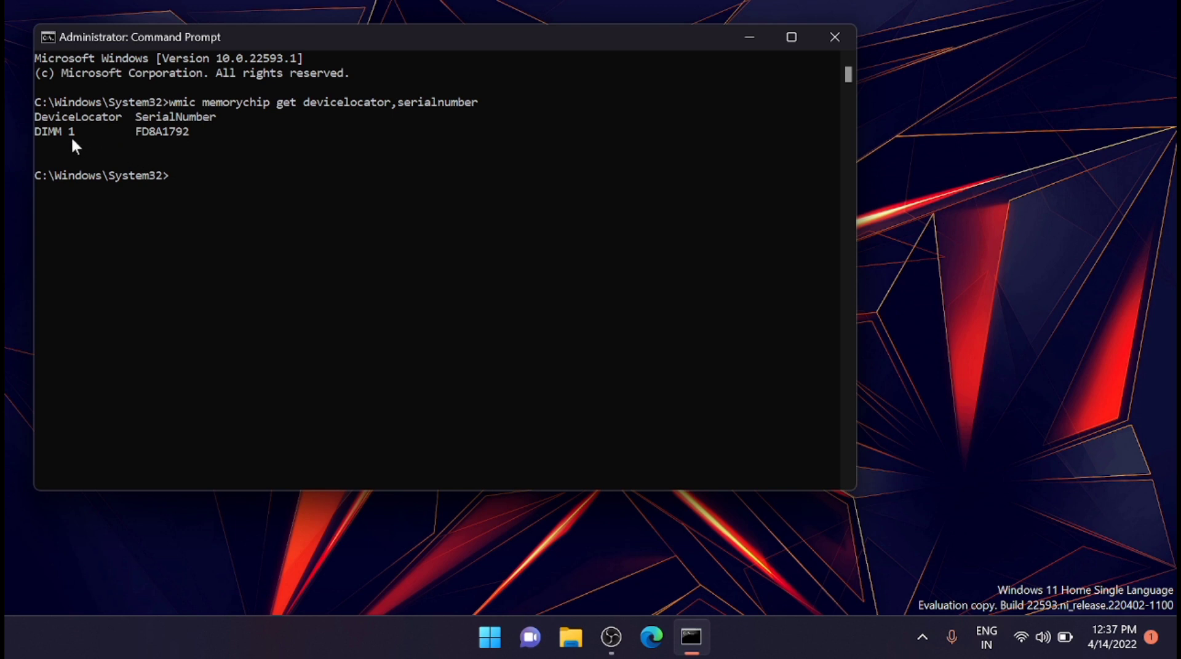
pyautogui.moveTo(309, 227)
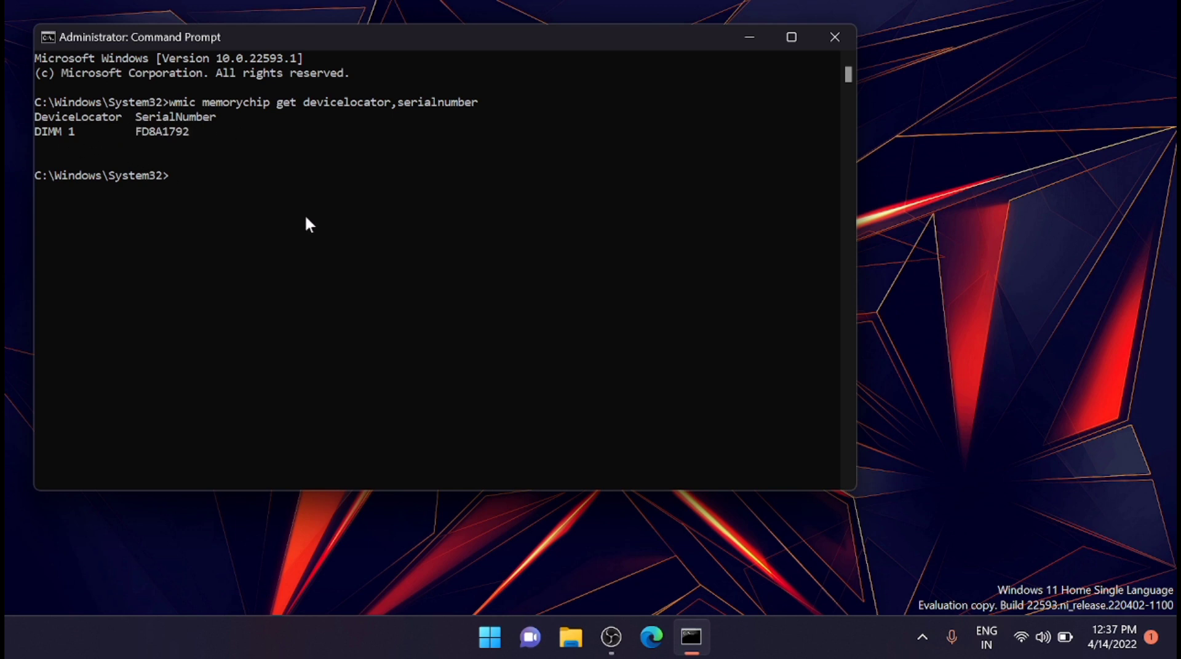
pyautogui.moveTo(369, 208)
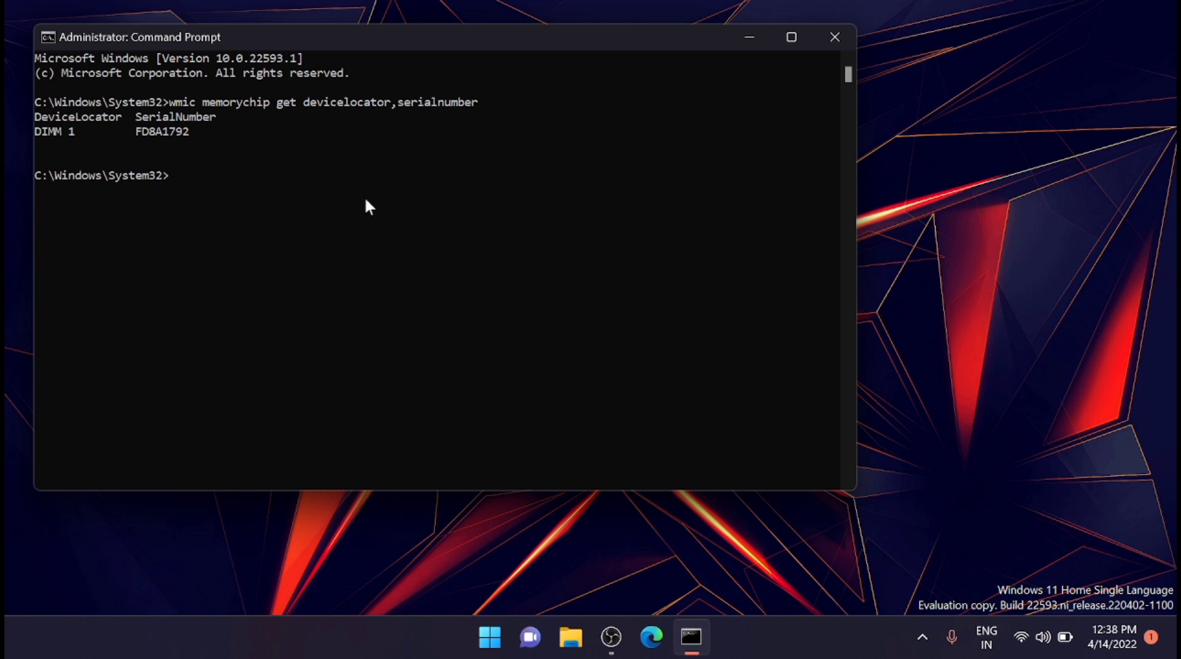
# Run 'wmic memorychip get serialnumber' to show only serial FD8A1792
pyautogui.write('wmic m')
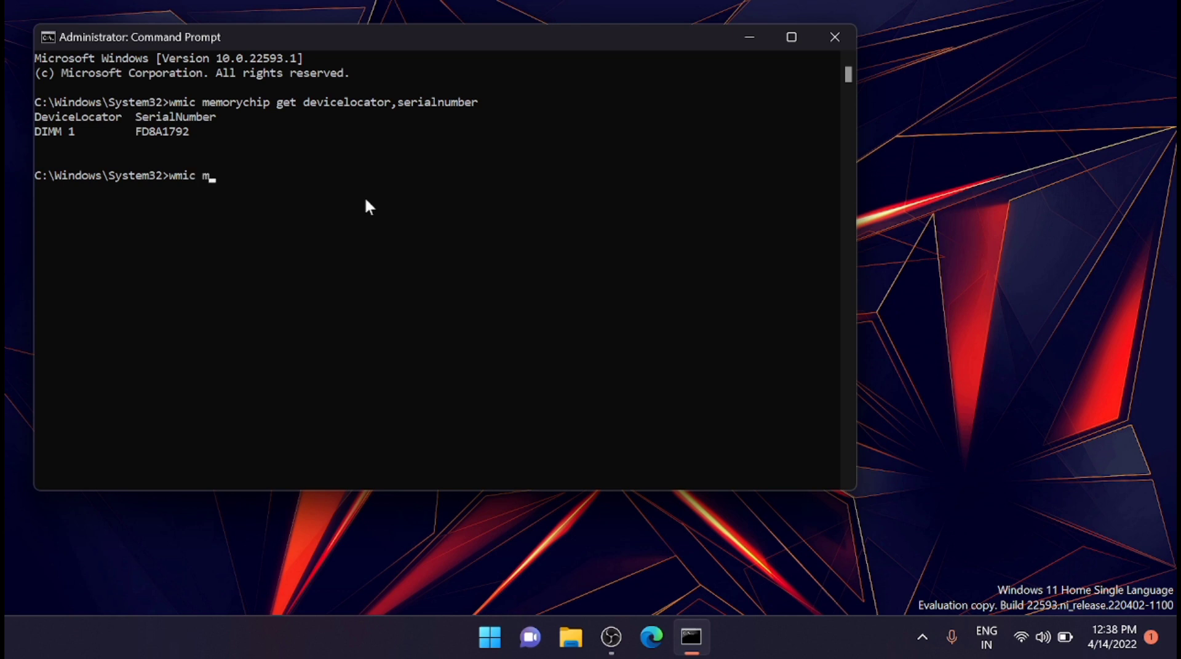
pyautogui.write('emorychi')
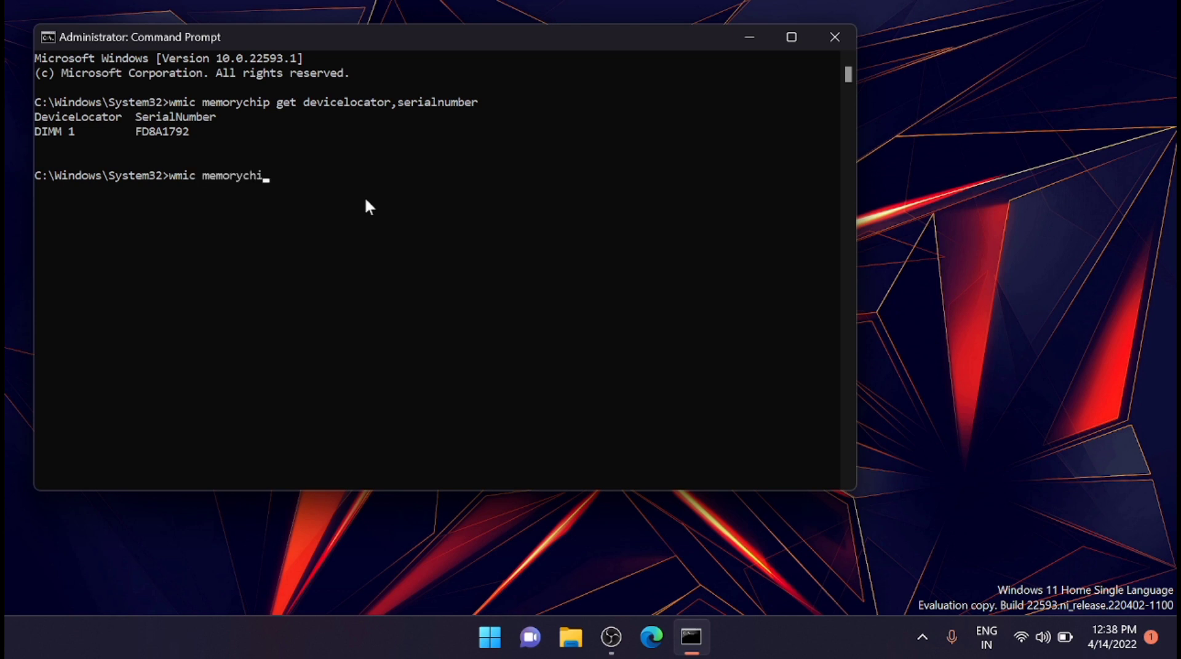
pyautogui.write('p')
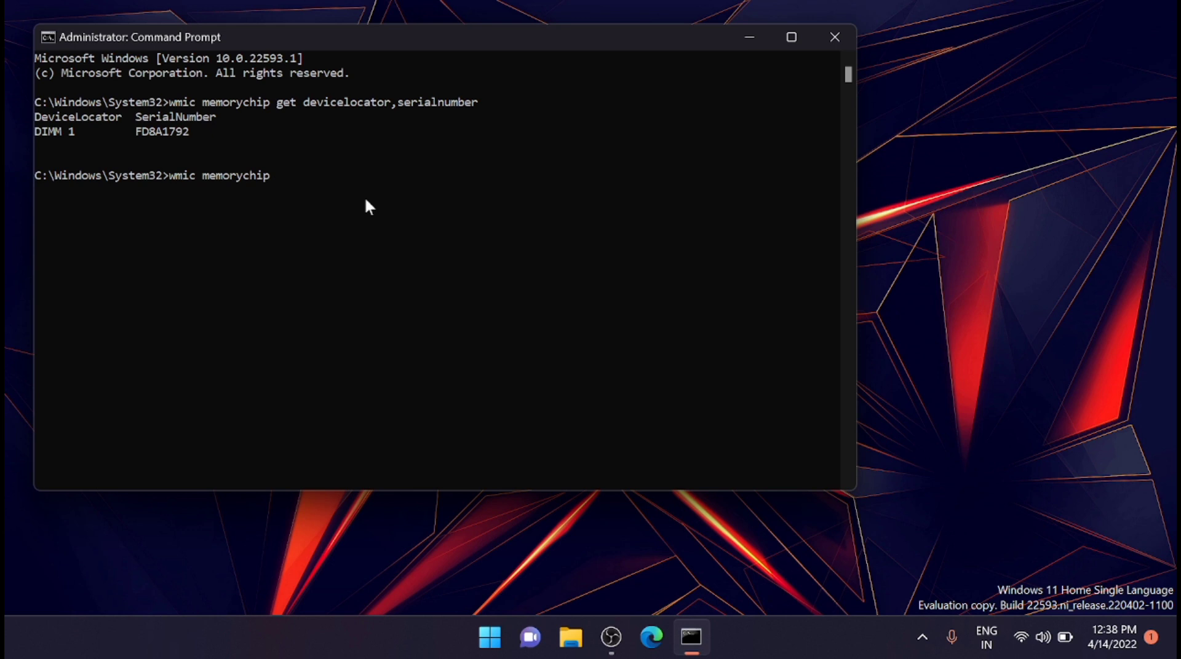
pyautogui.write('get')
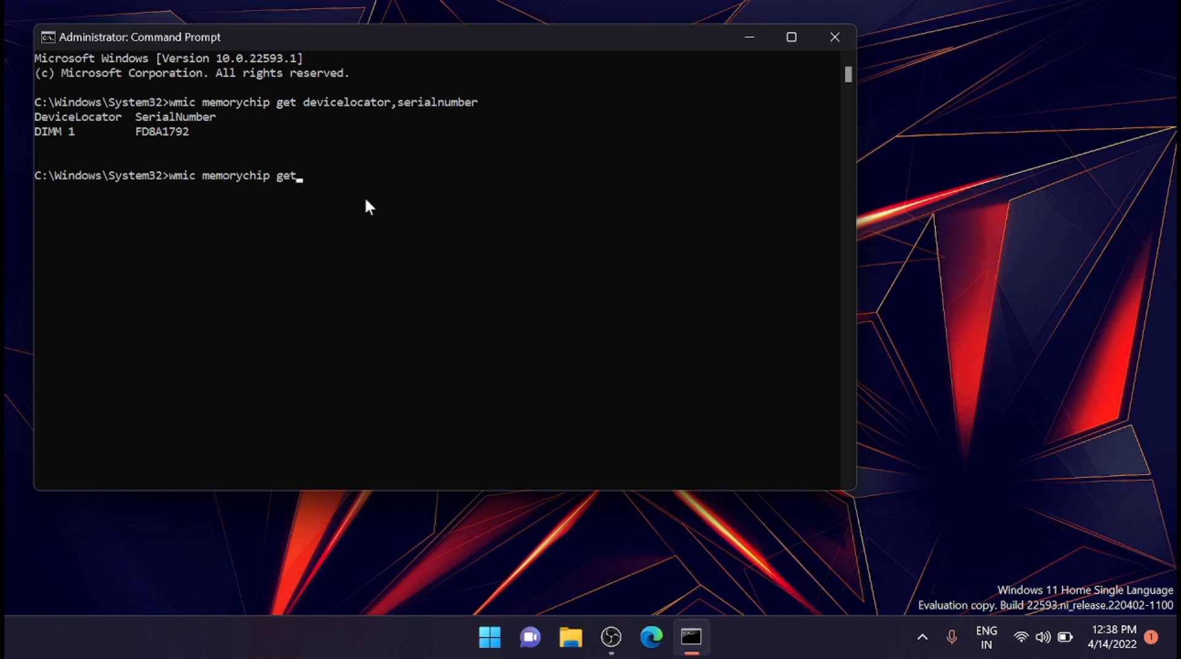
pyautogui.write('serial')
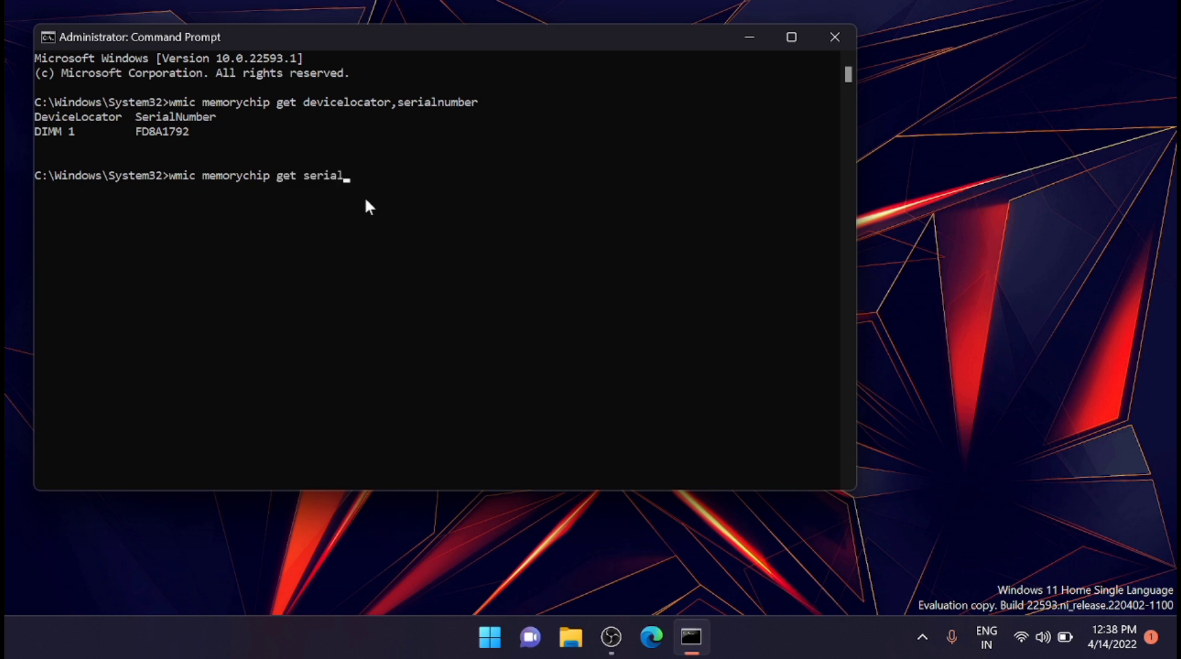
pyautogui.write('number')
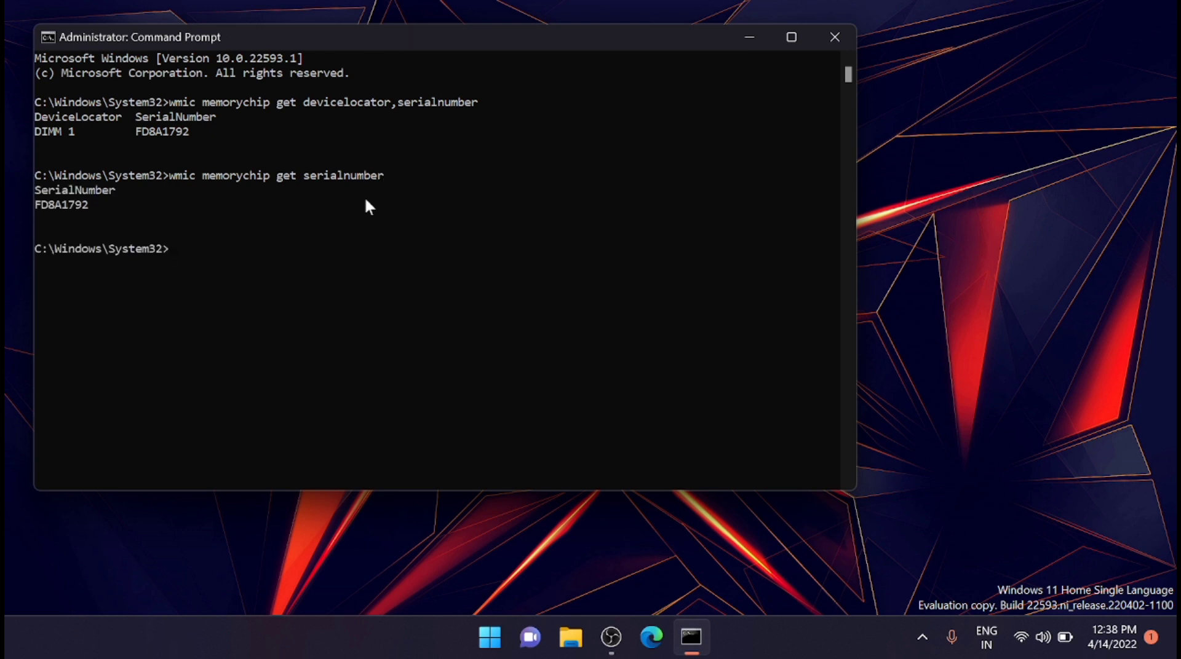
pyautogui.moveTo(384, 153)
pyautogui.write('wmic')
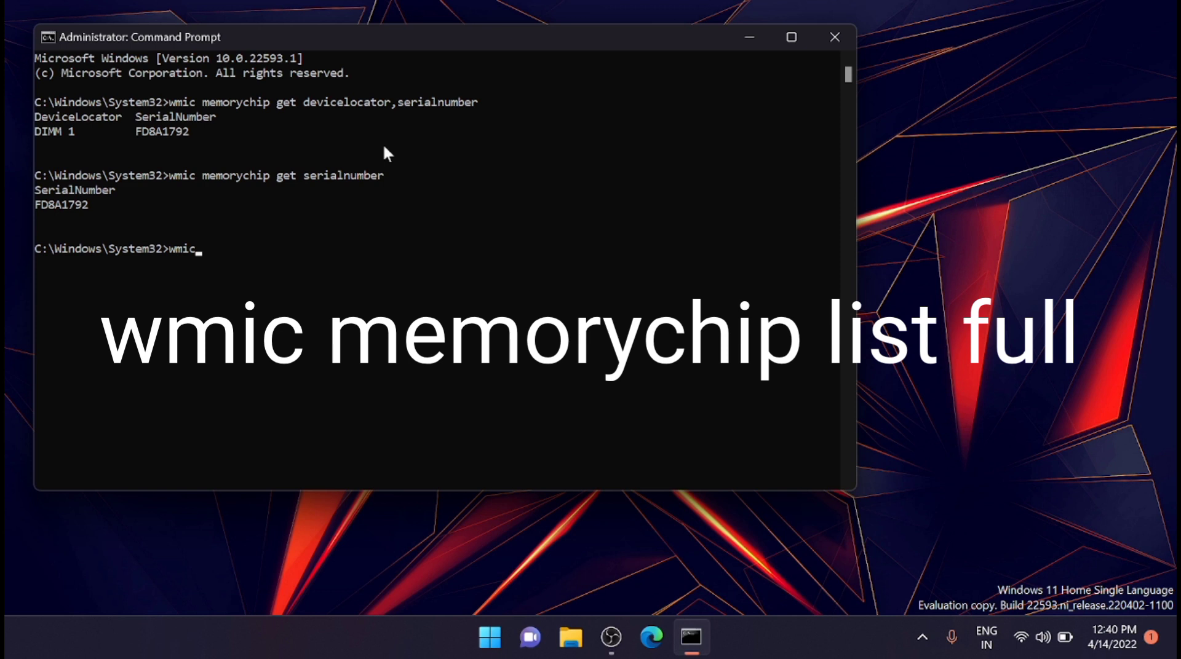
# Type the 'wmic memorychip list full' command at the prompt
pyautogui.write('memor')
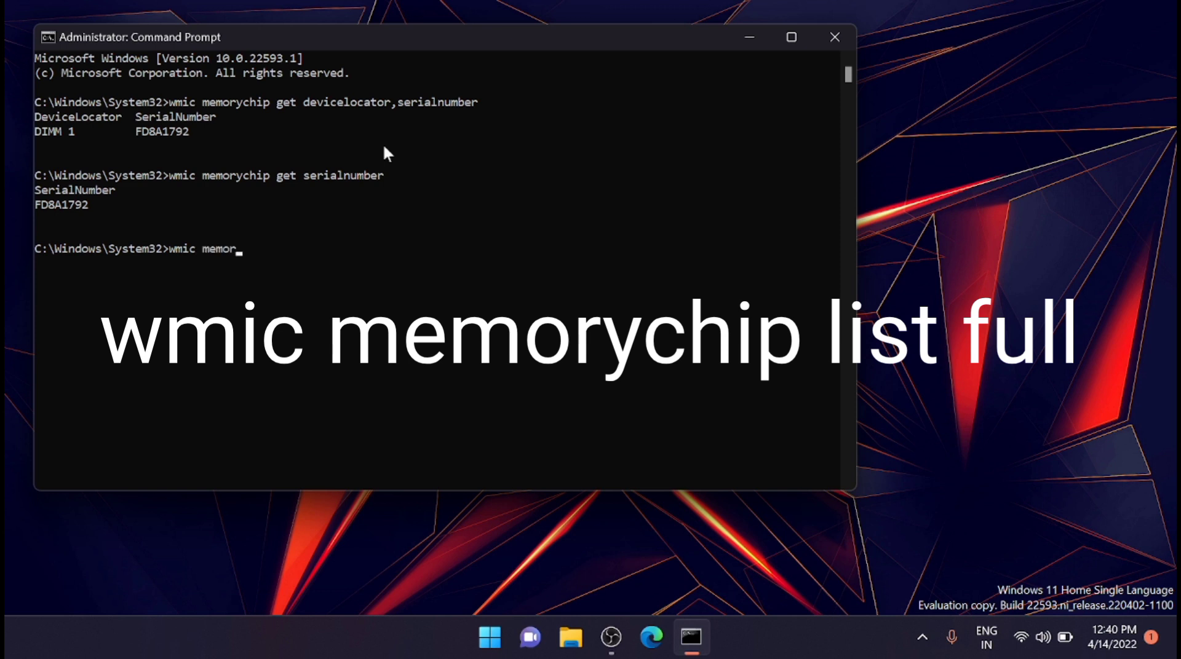
pyautogui.write('y')
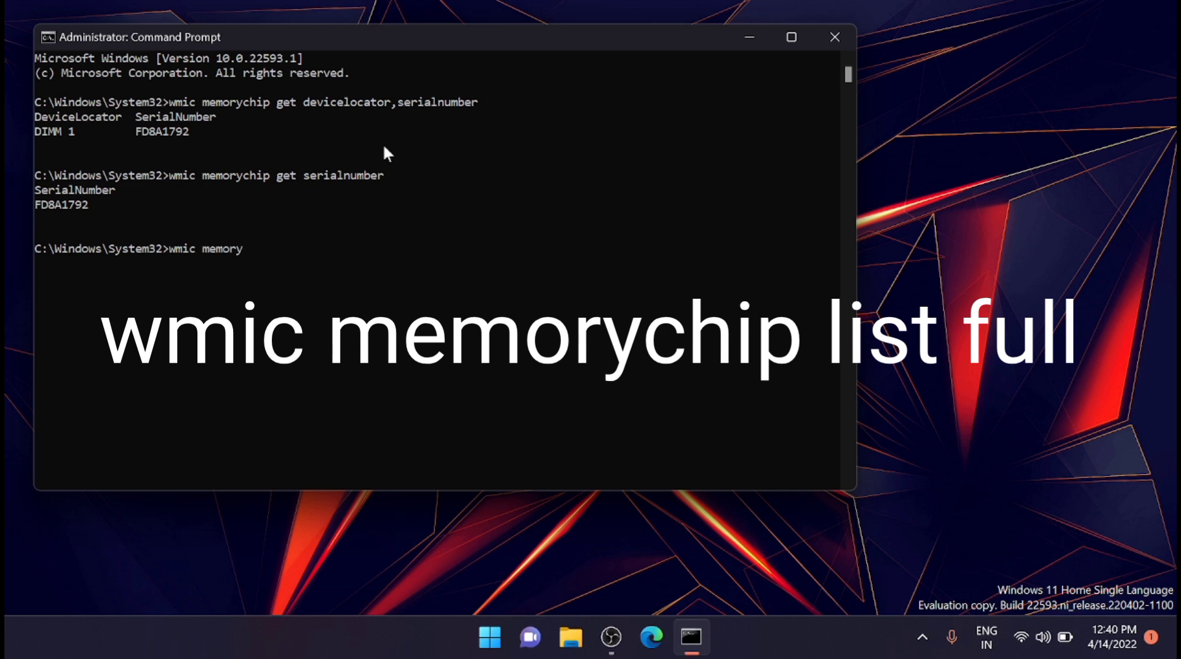
pyautogui.write('ch')
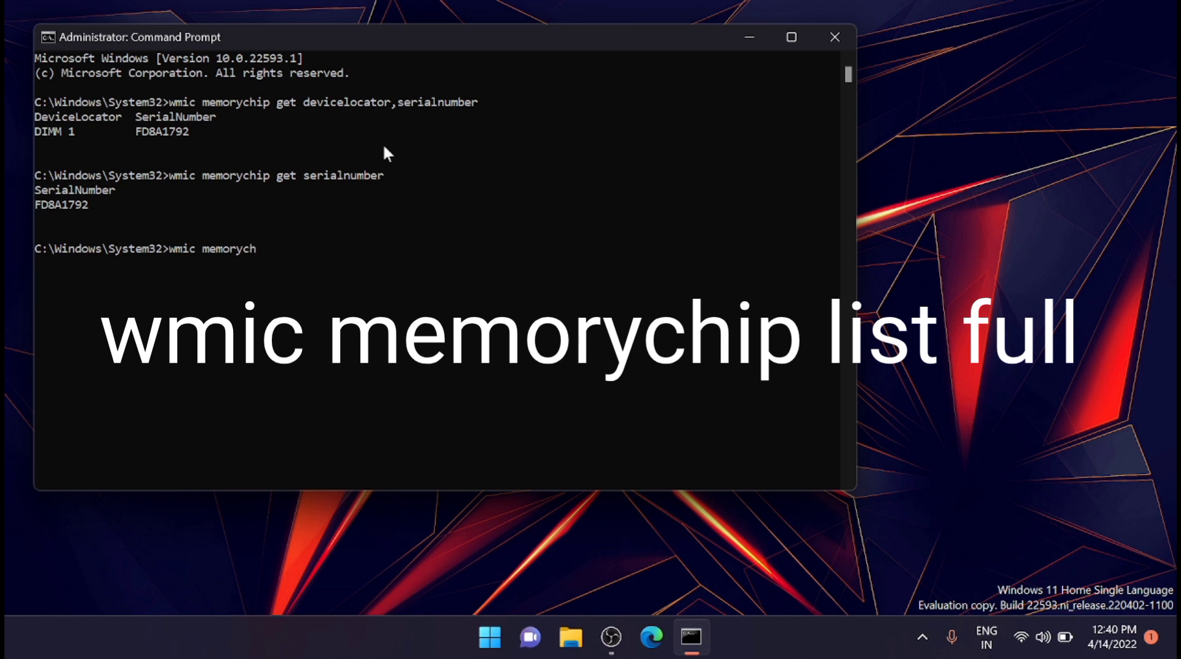
pyautogui.write('ip')
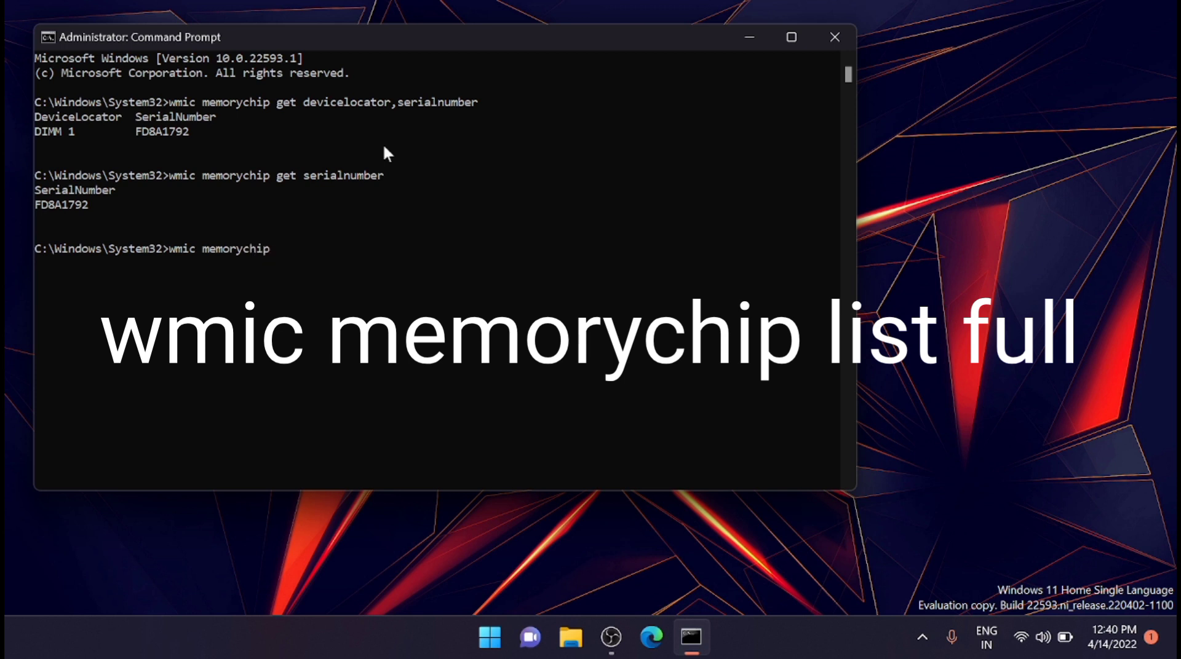
pyautogui.write('list fu')
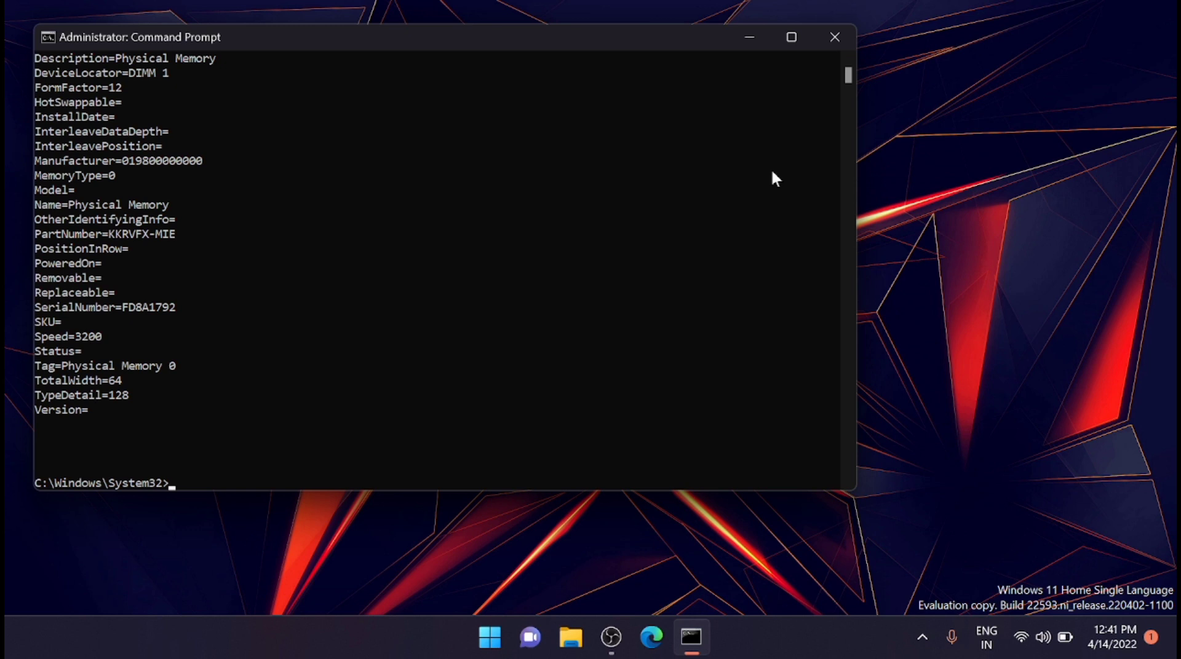
pyautogui.moveTo(830, 98)
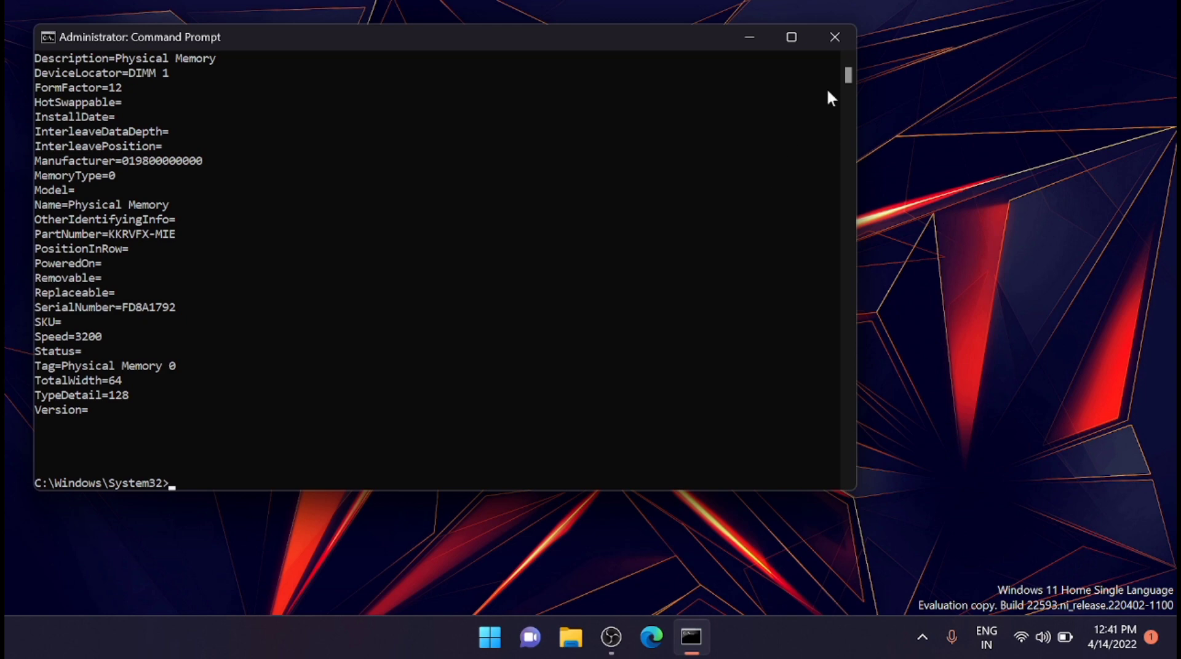
# Close the Command Prompt window after reviewing the full memory chip listing
pyautogui.click(835, 36)
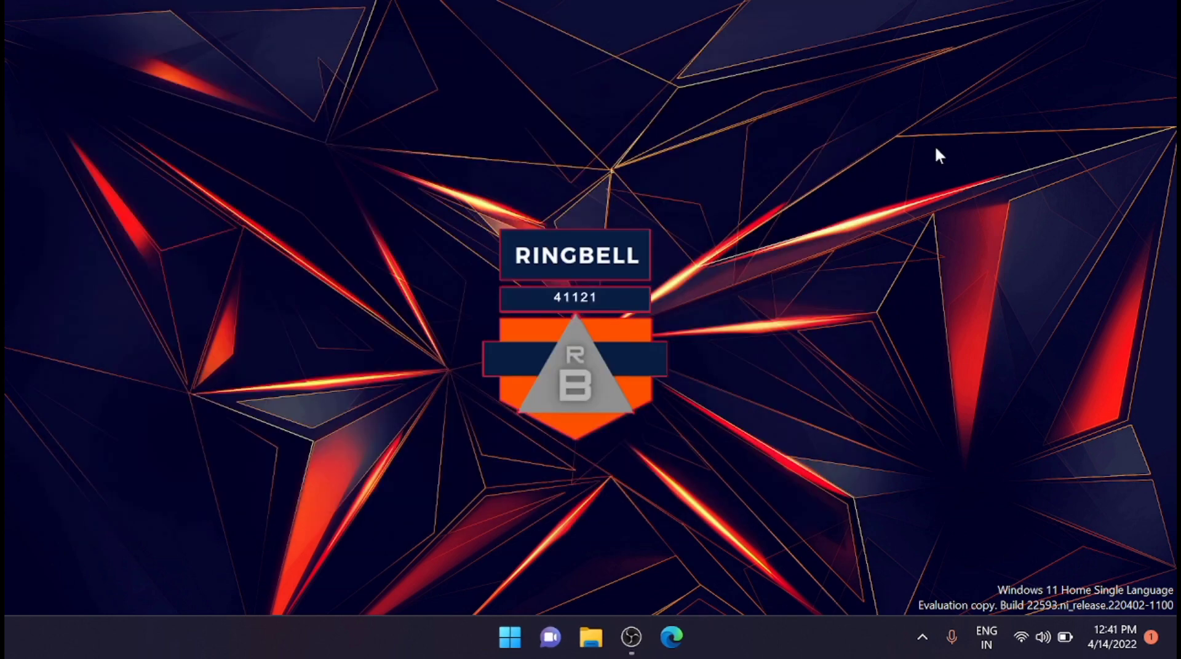